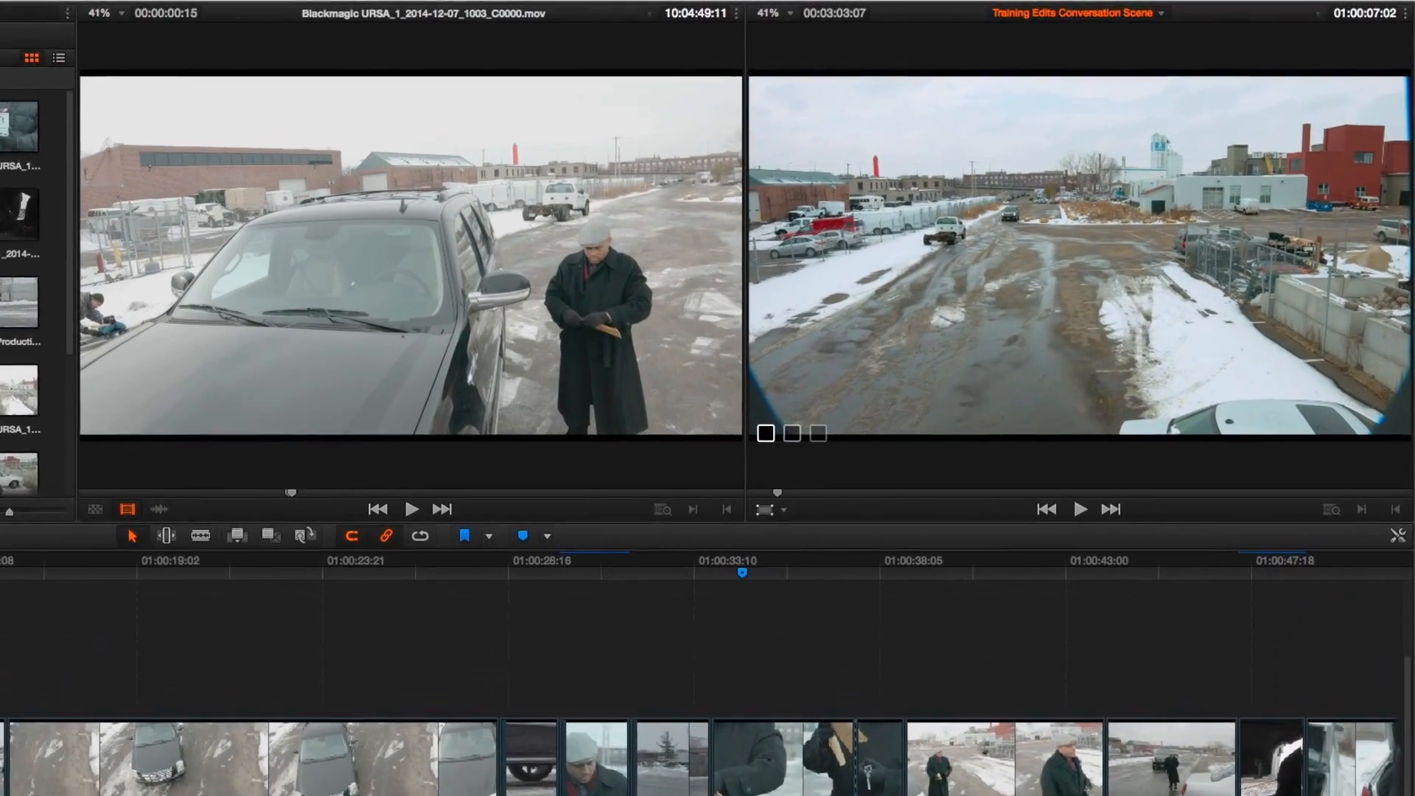
- Play the wobbly crane shot in the timeline viewer, then stop it
click(1081, 509)
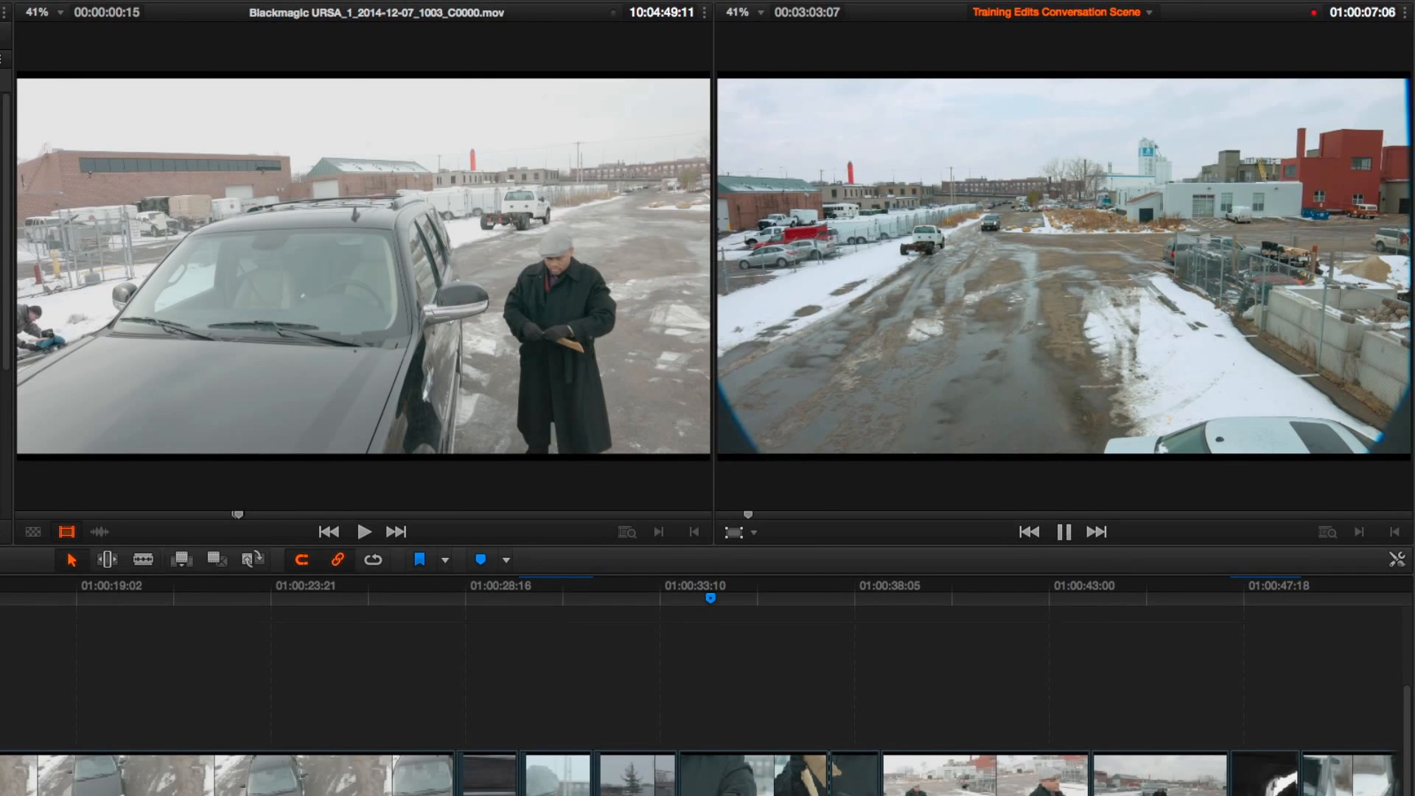
click(1063, 532)
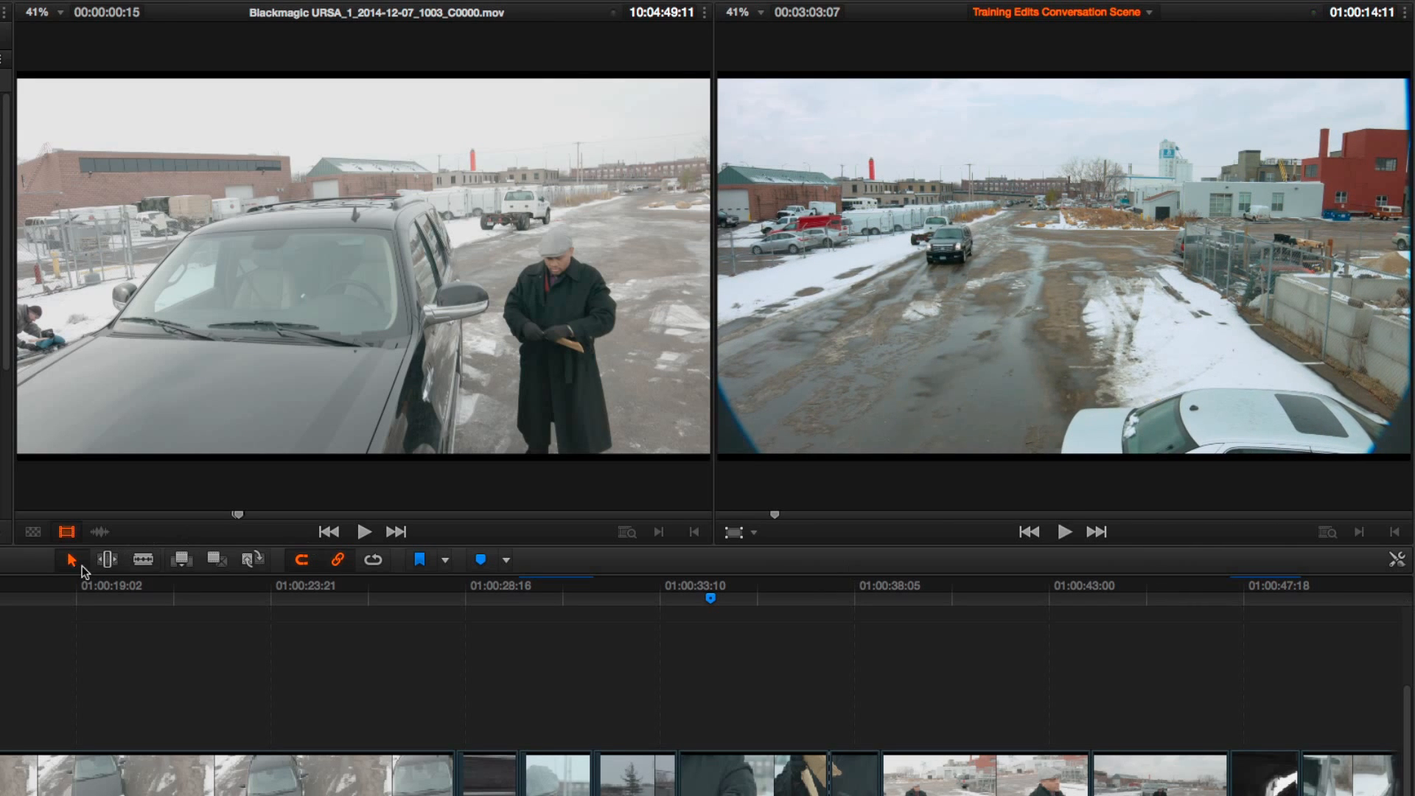
click(1063, 532)
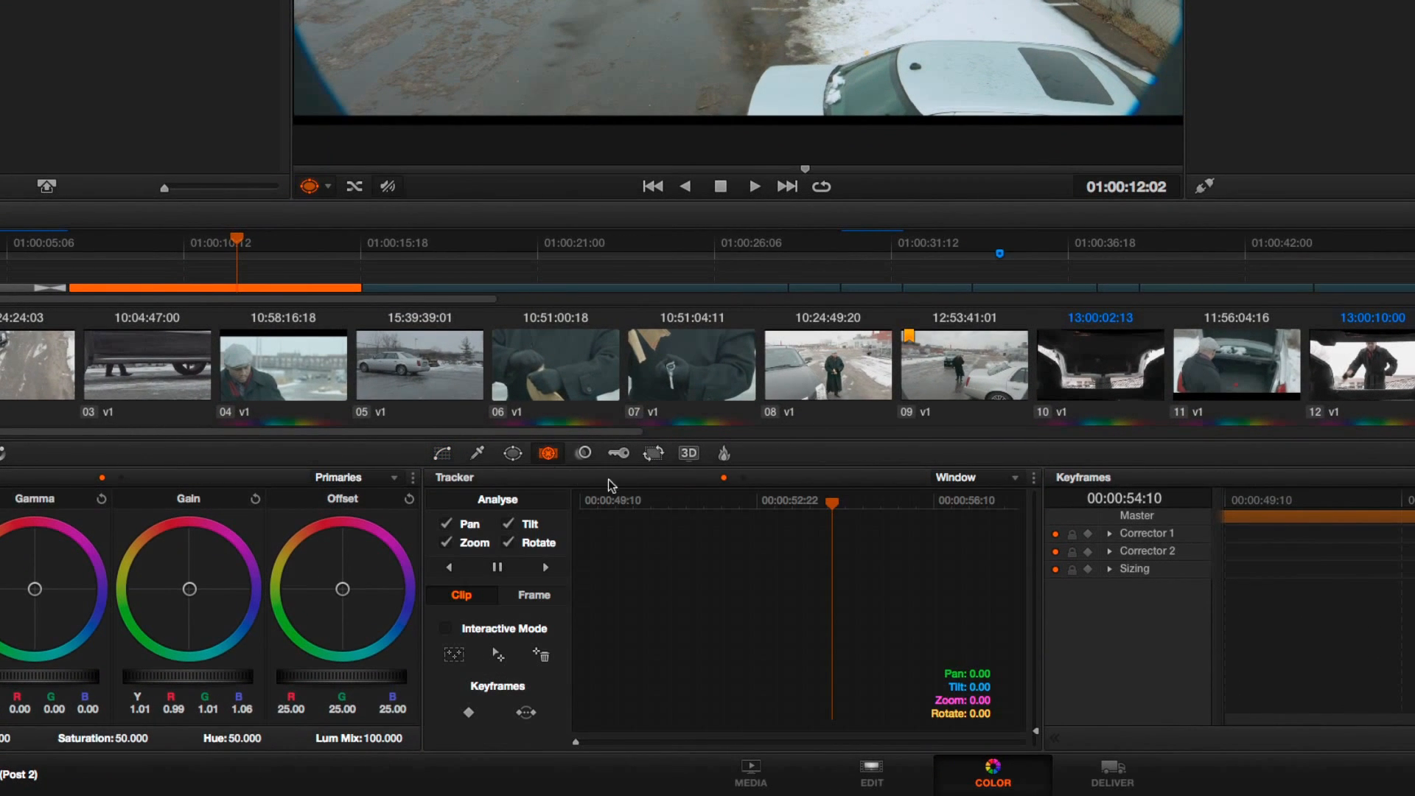
- Switch the tracker mode from Window to Stabilizer
click(977, 477)
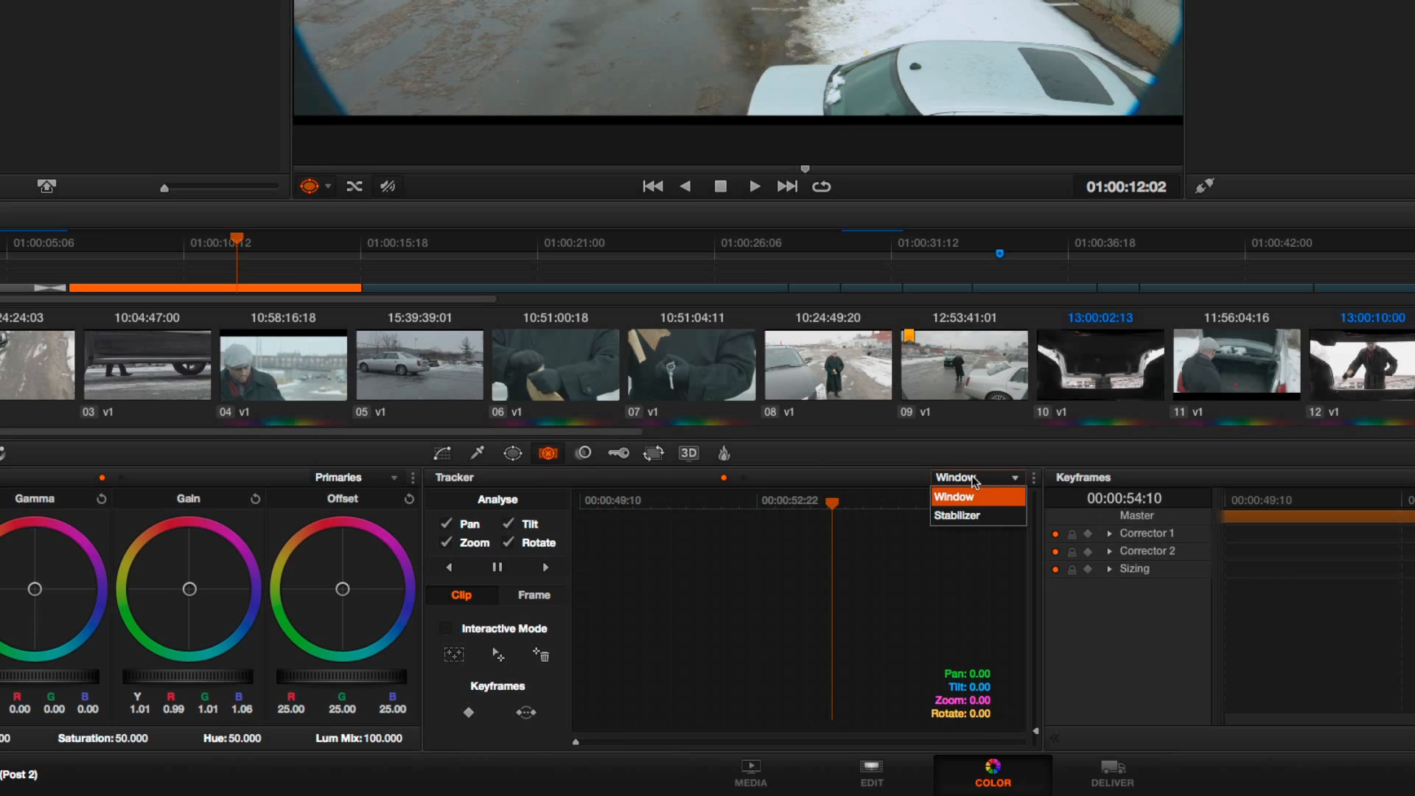
click(954, 516)
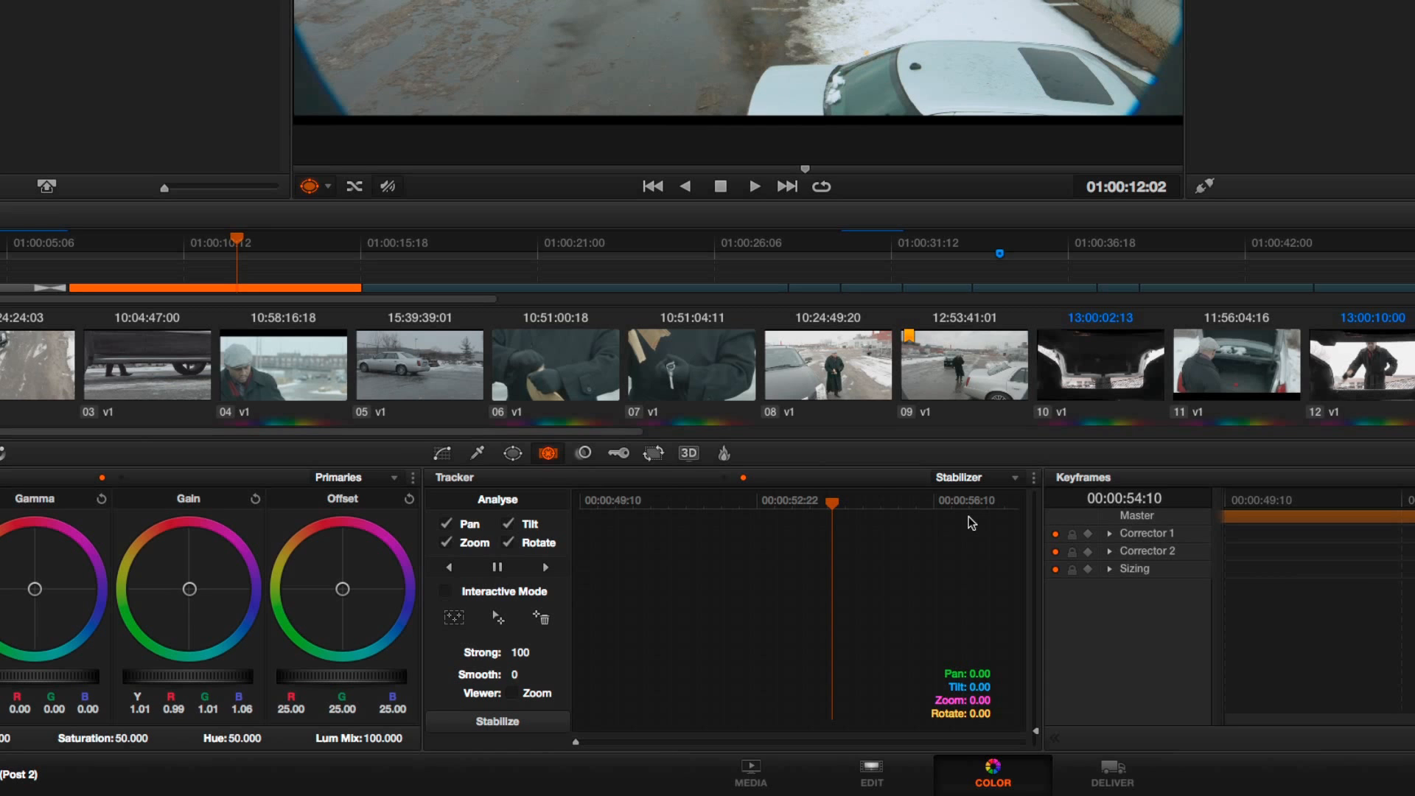
mouse_move(352, 174)
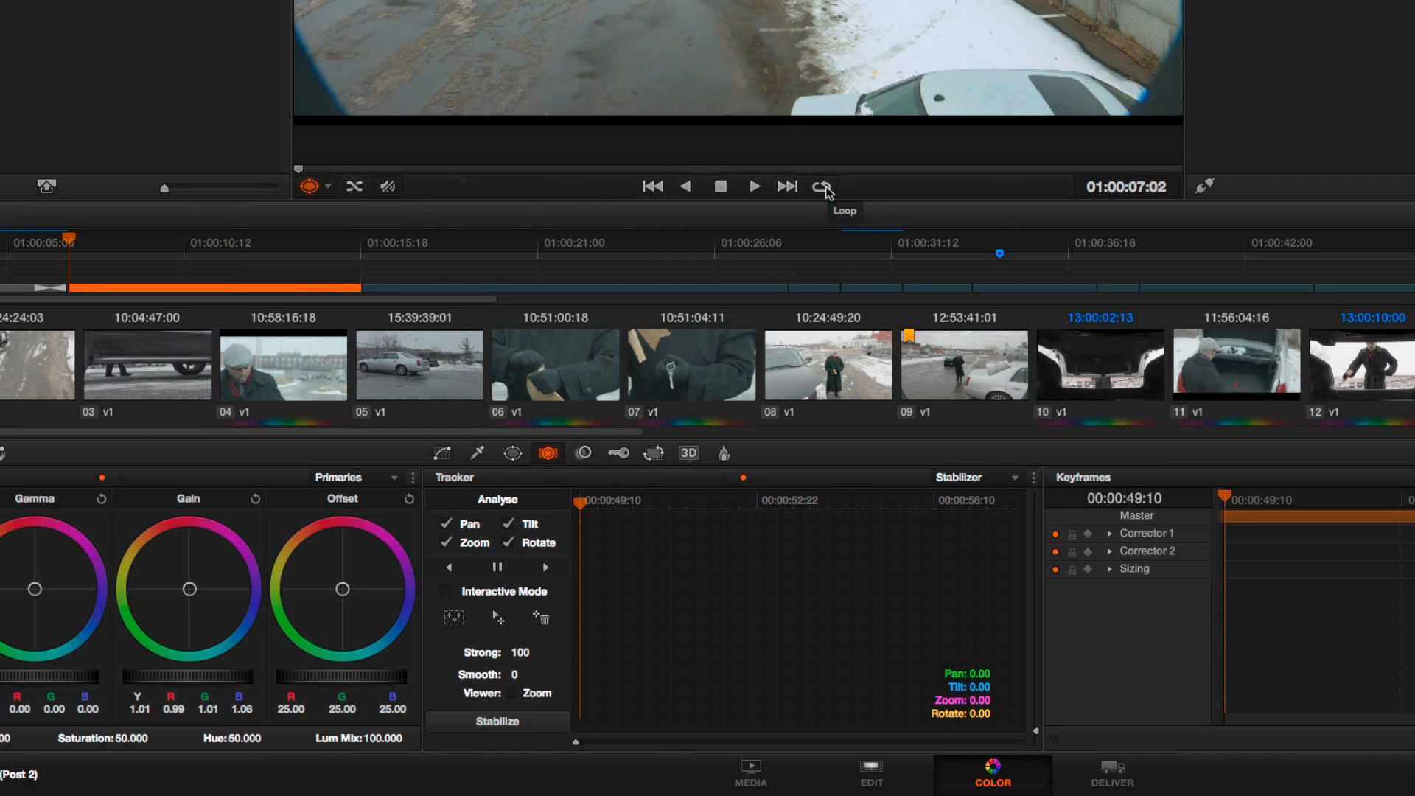
- Enable looped playback and save the Project Settings after reviewing General Options
click(822, 185)
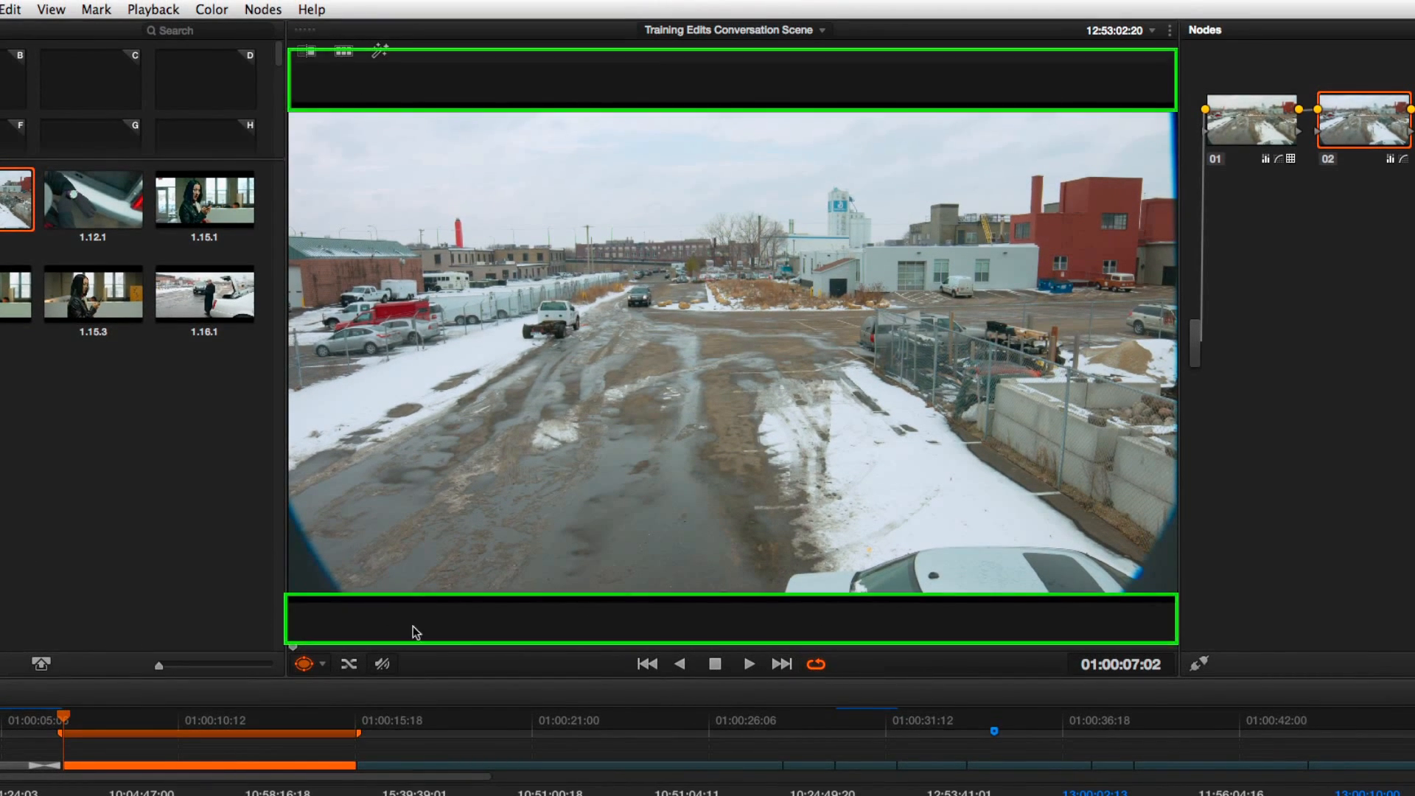
mouse_move(633, 594)
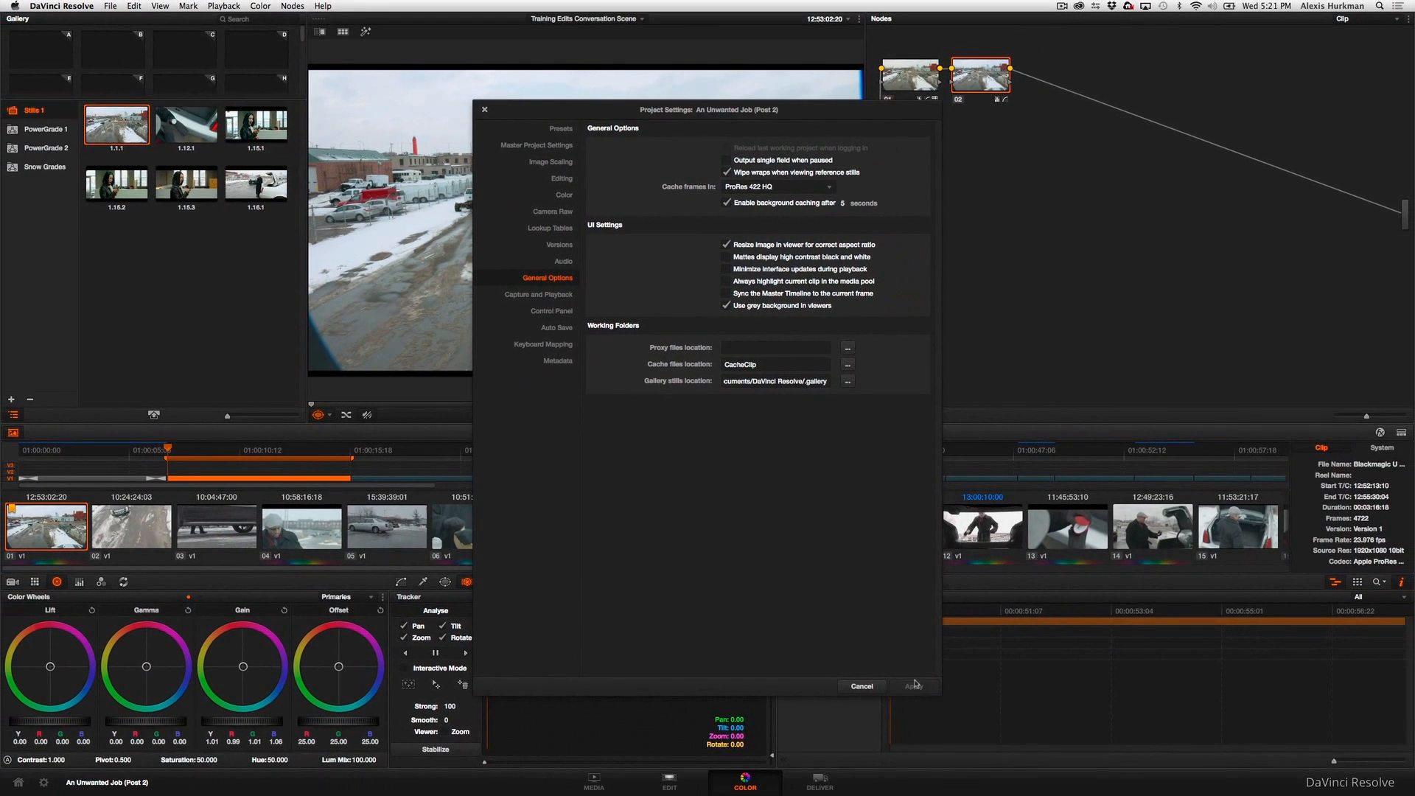
click(912, 685)
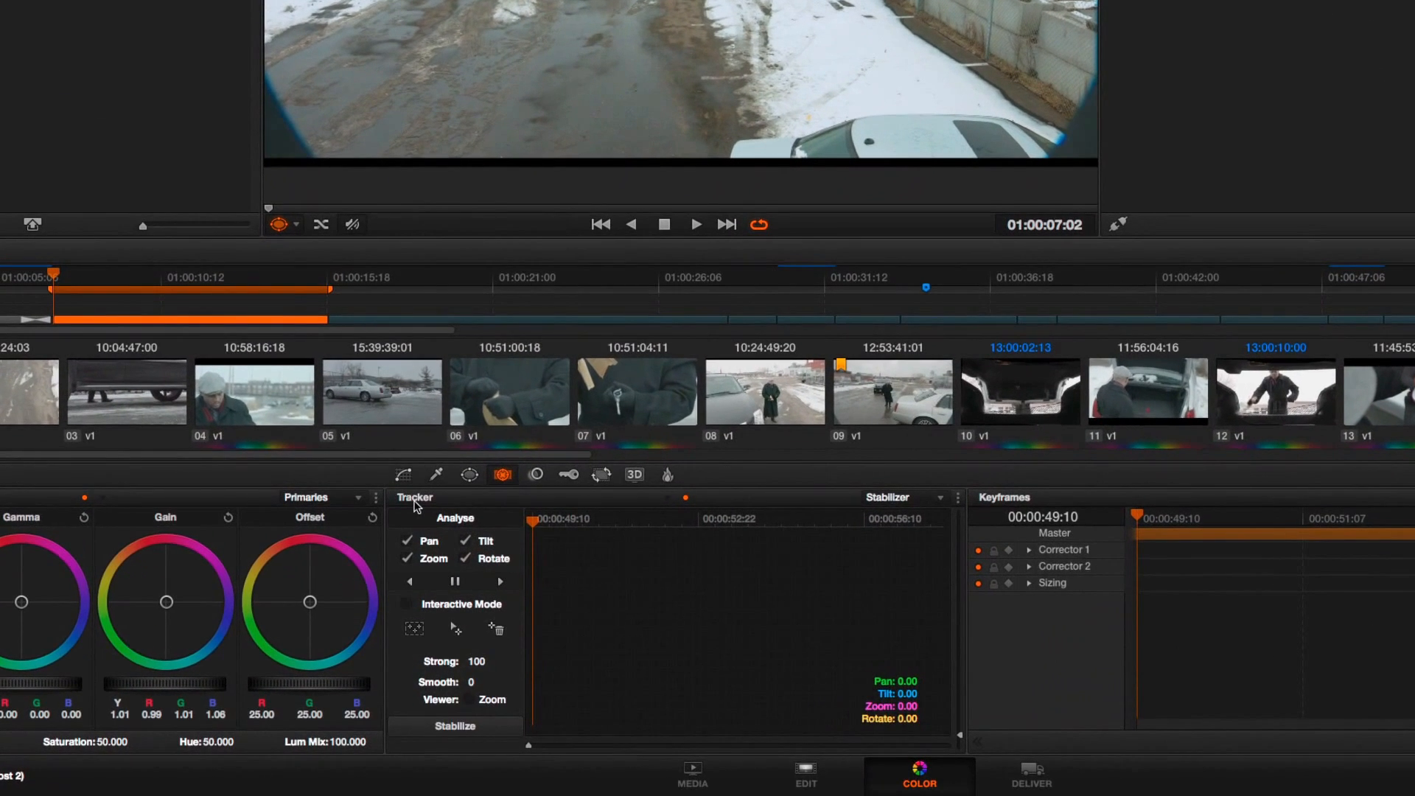
mouse_move(503, 587)
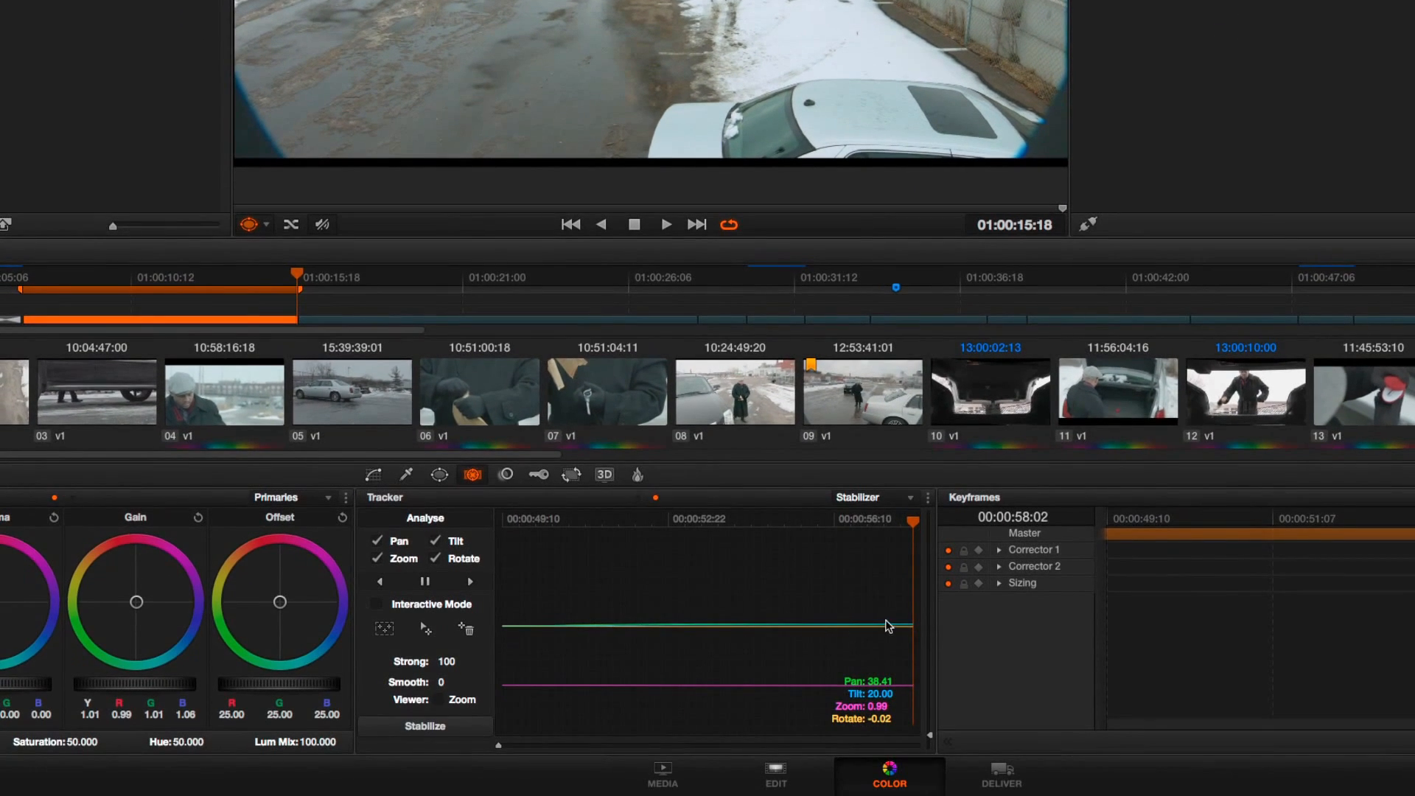
mouse_move(526, 634)
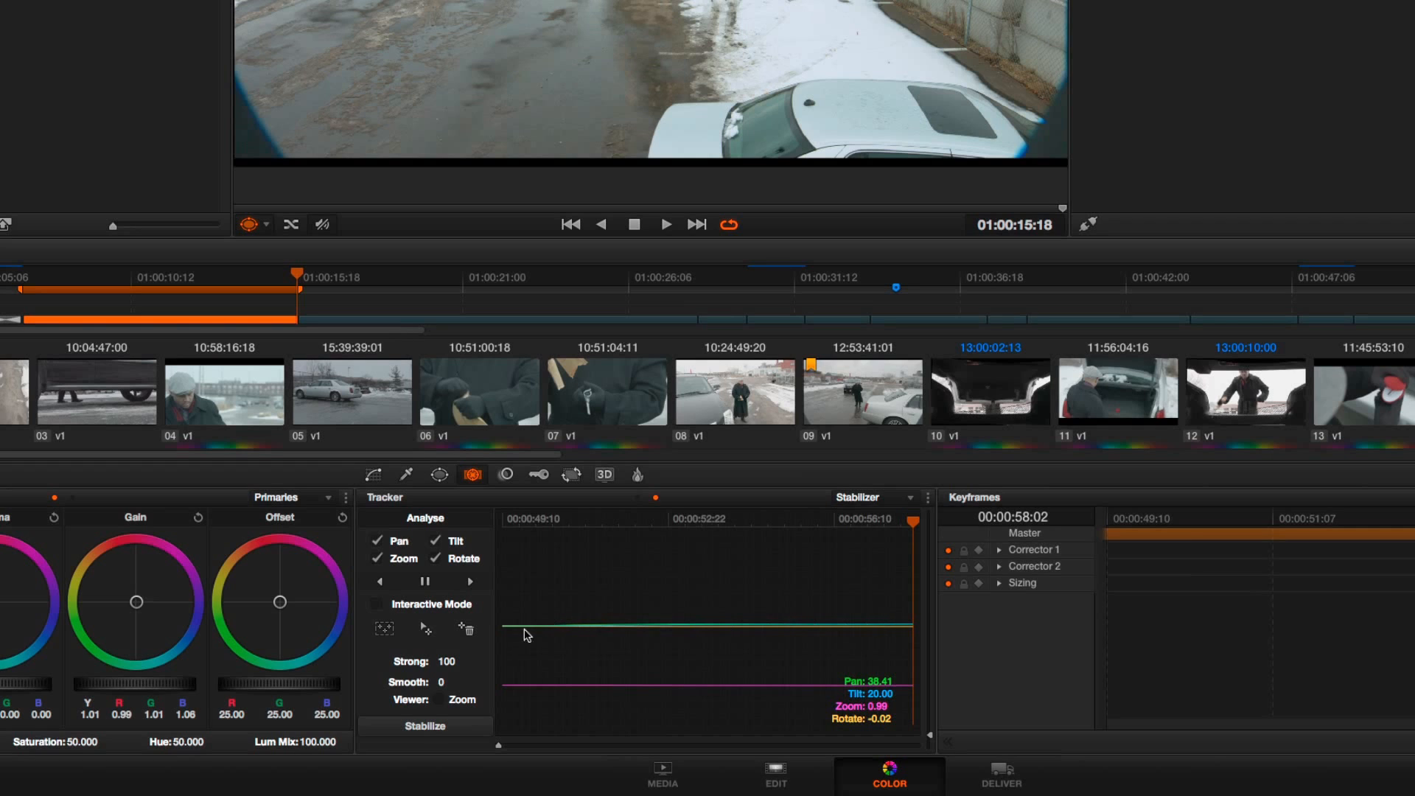
mouse_move(574, 605)
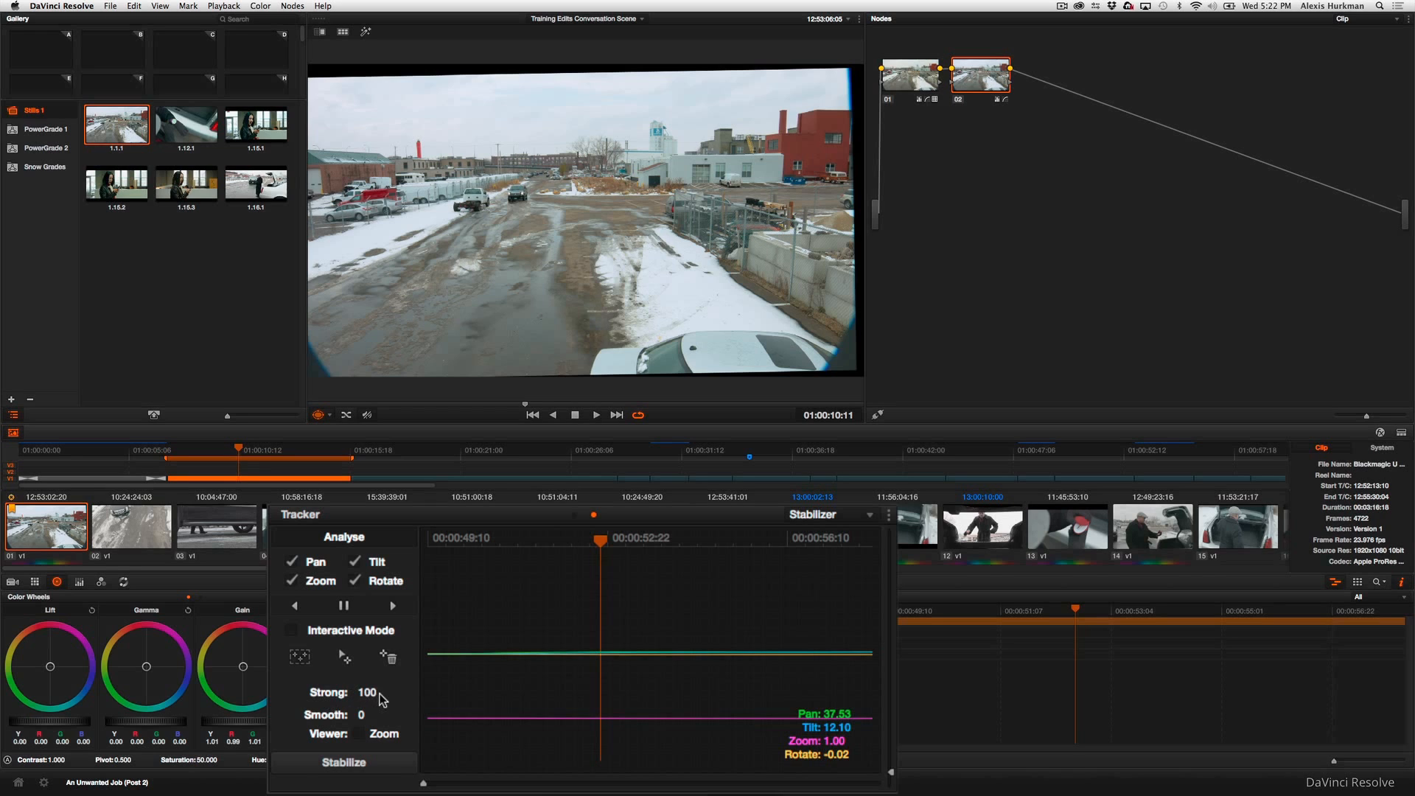
mouse_move(361, 713)
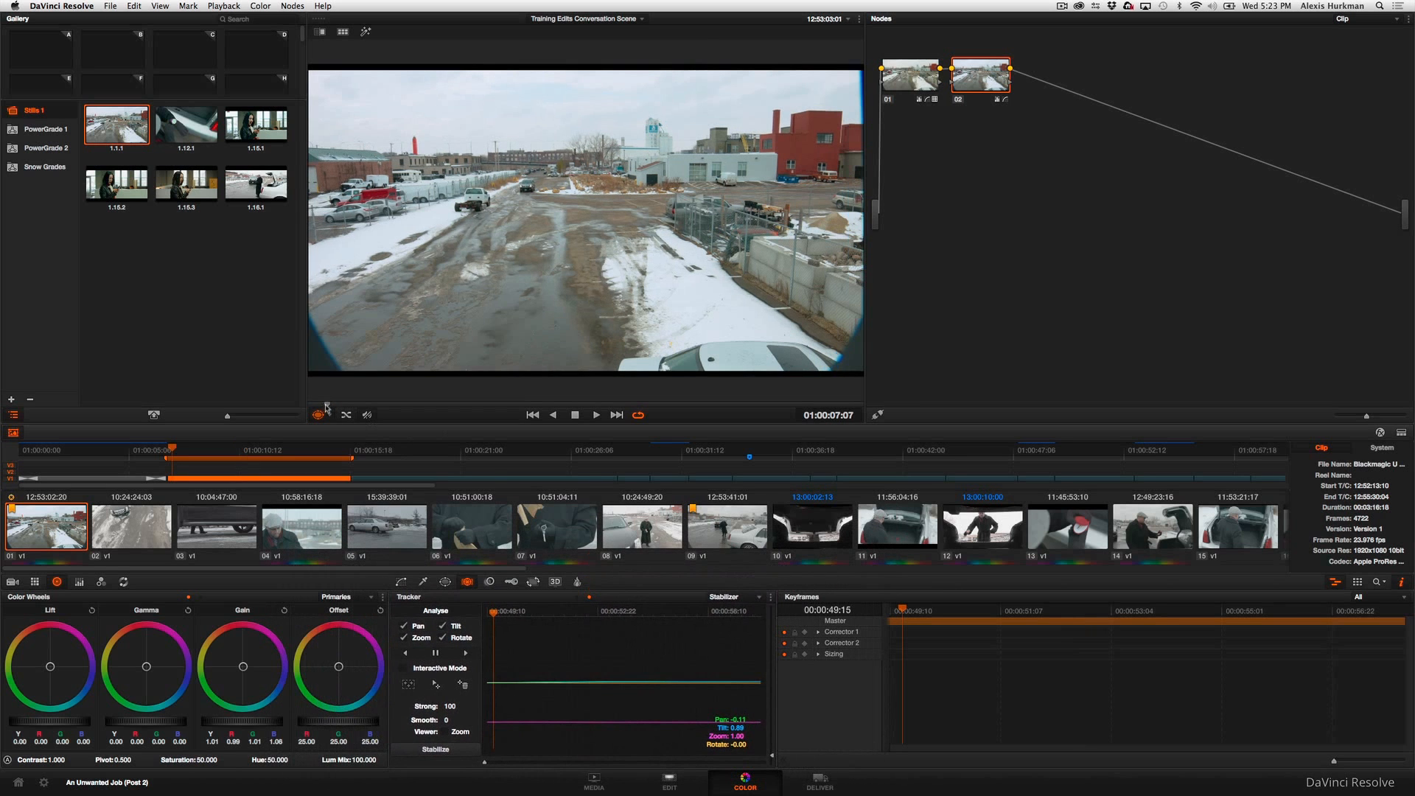
- Return the playhead to the shot's first frame after the Strong 100 stabilize
click(594, 414)
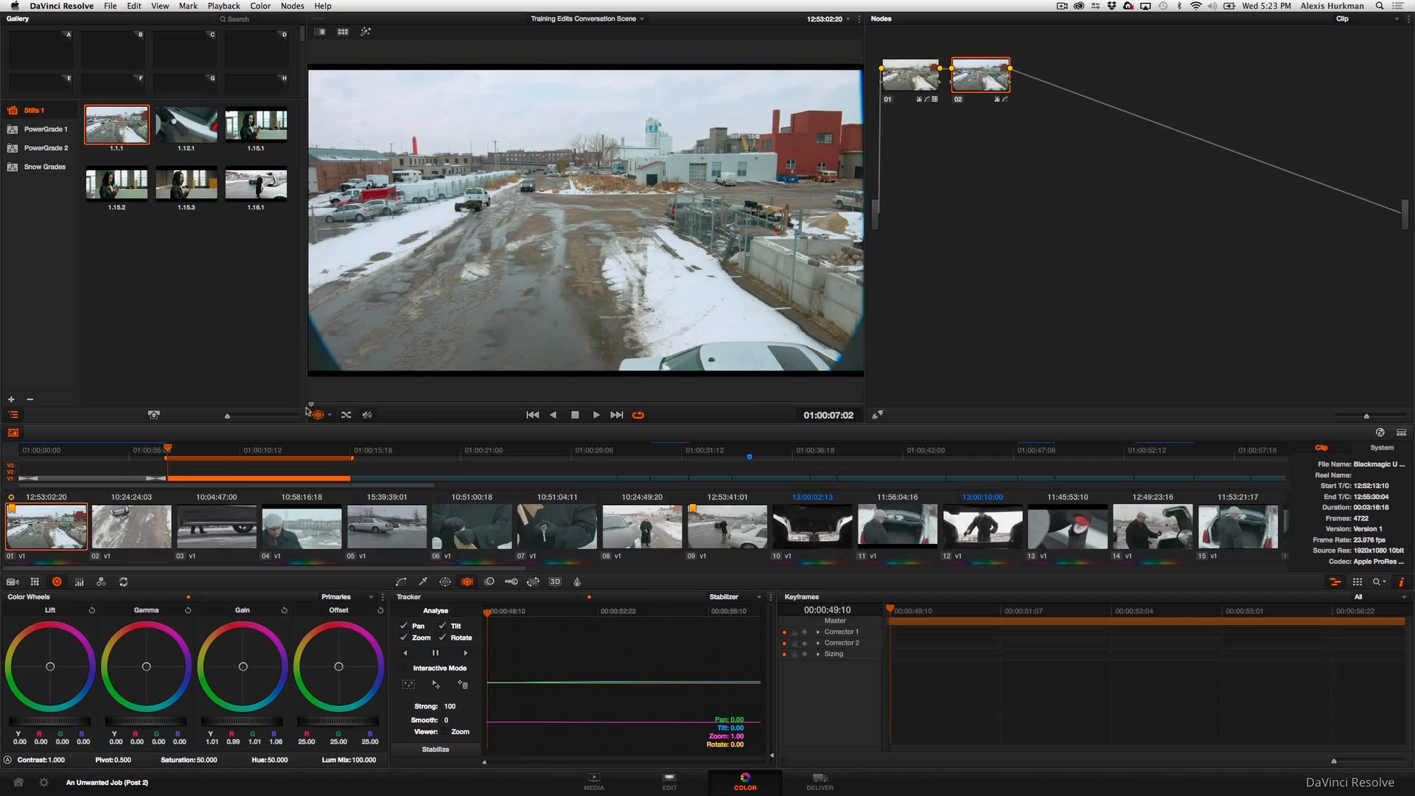
mouse_move(502, 666)
text(0)
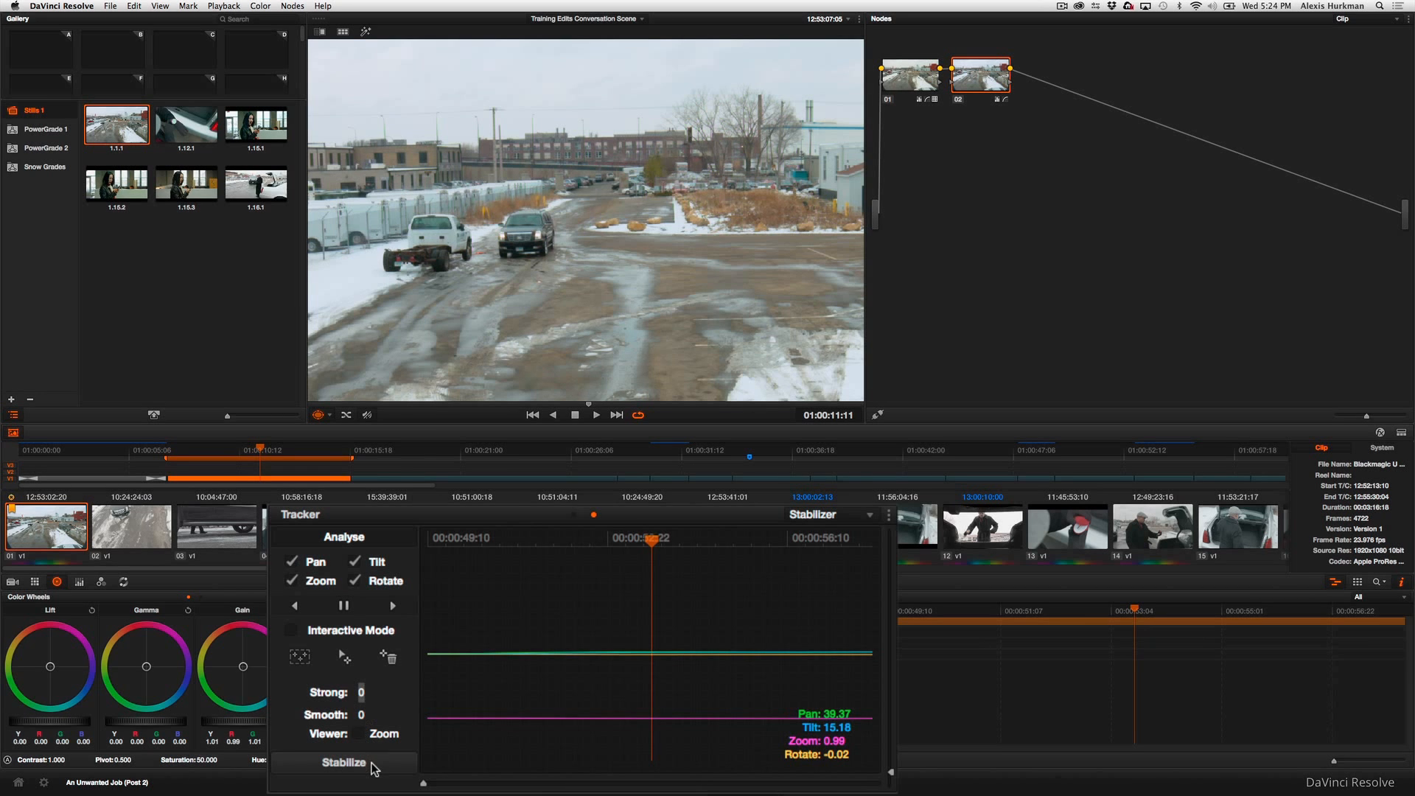
- Restabilize the crane shot with Strong at 0 for comparison
click(344, 761)
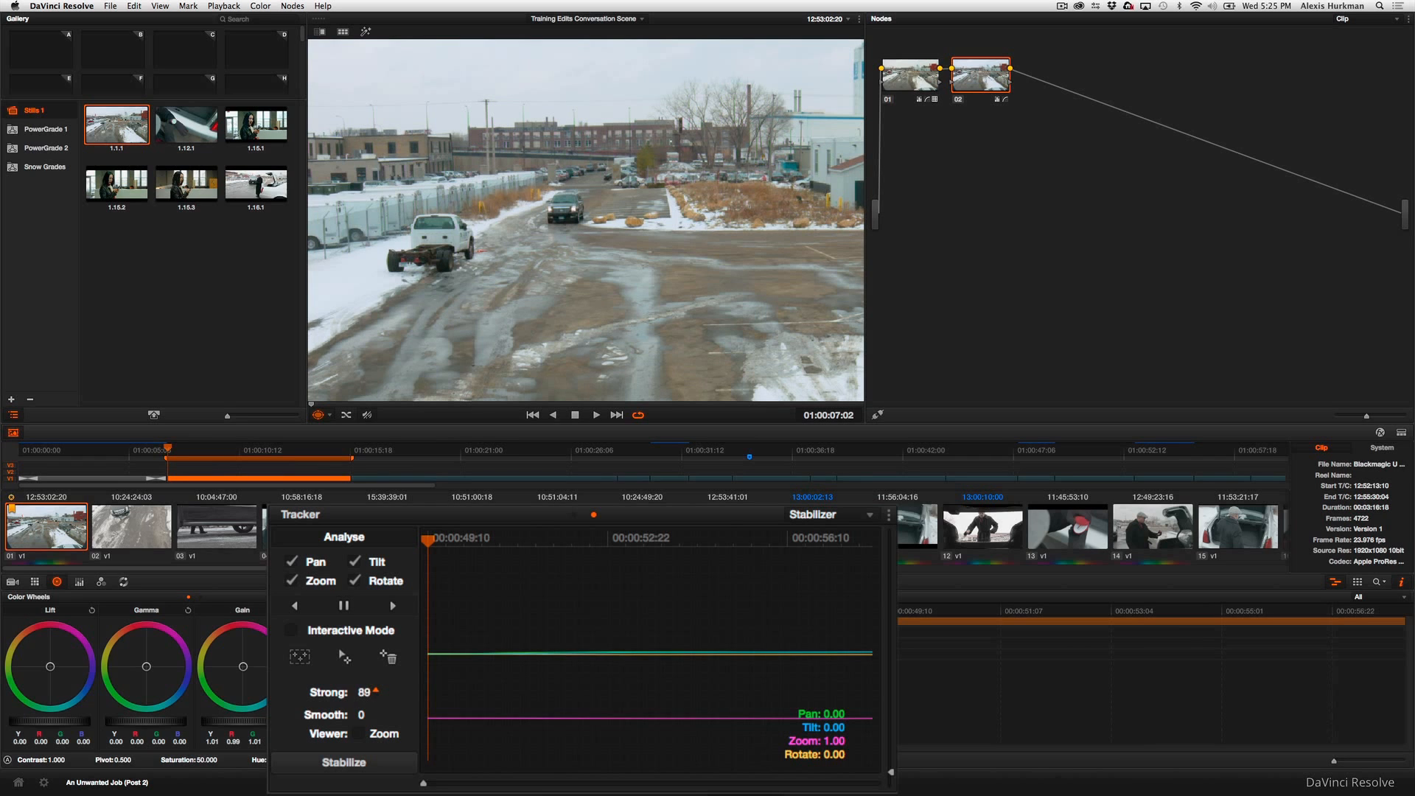
- Stabilize the shot with Strong at 90 and play it back to judge
click(379, 688)
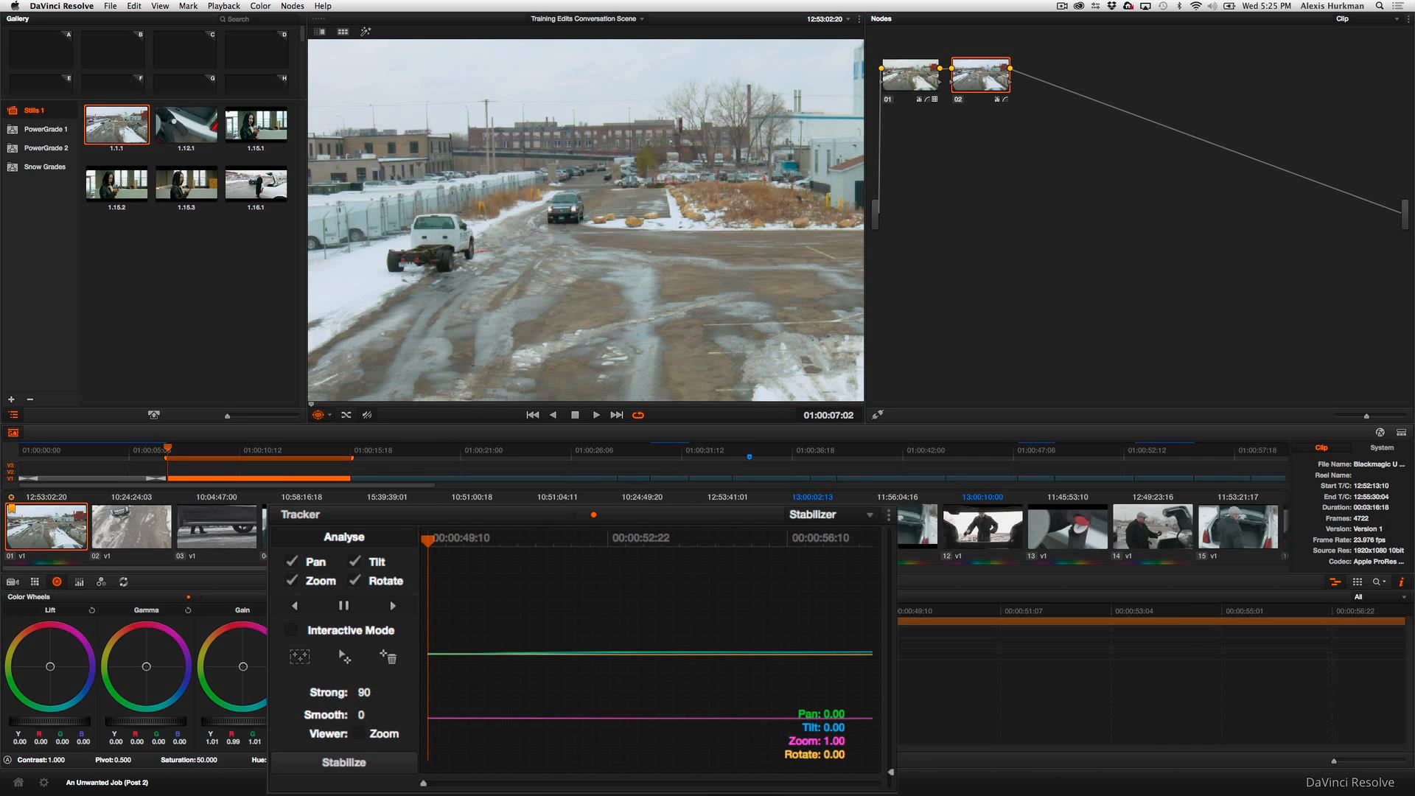
click(343, 761)
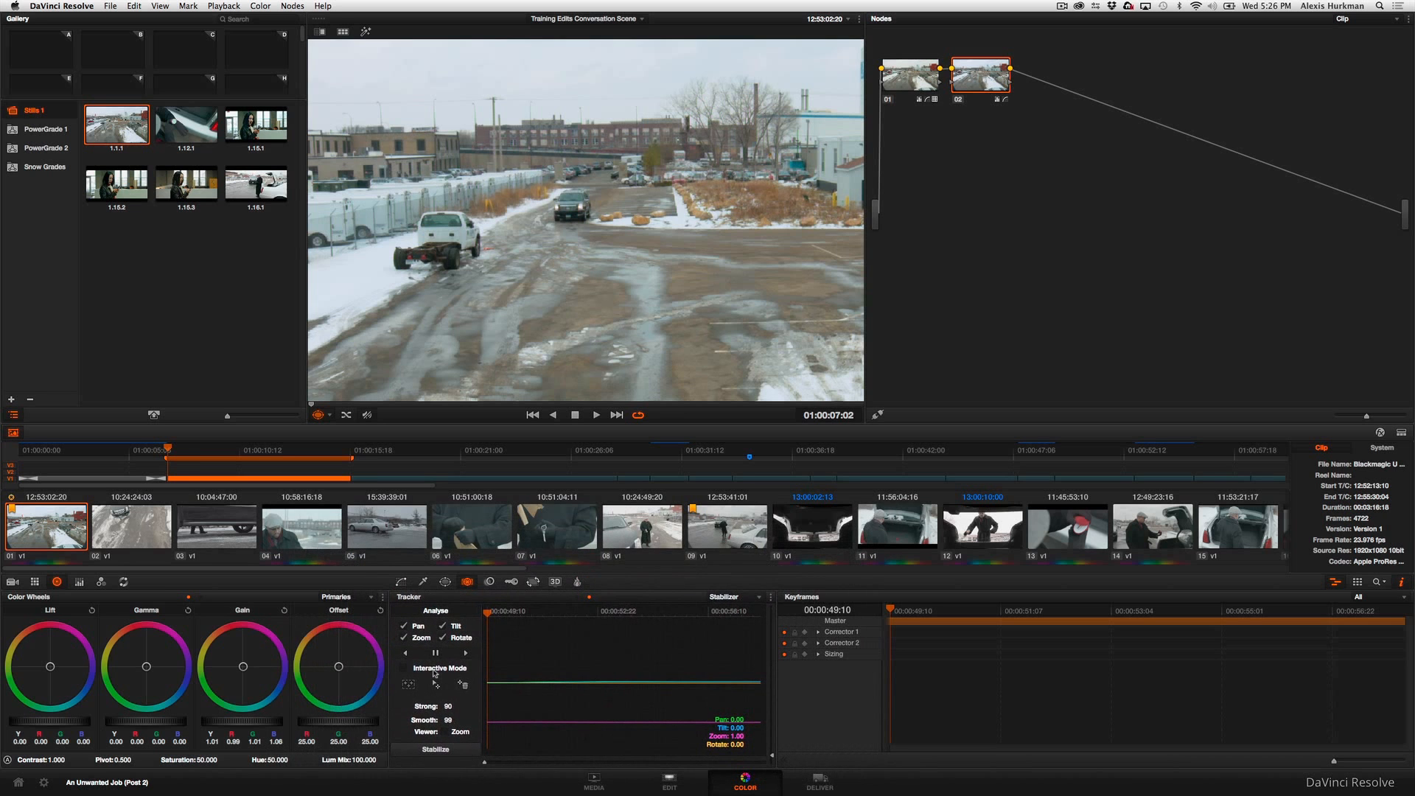
click(594, 414)
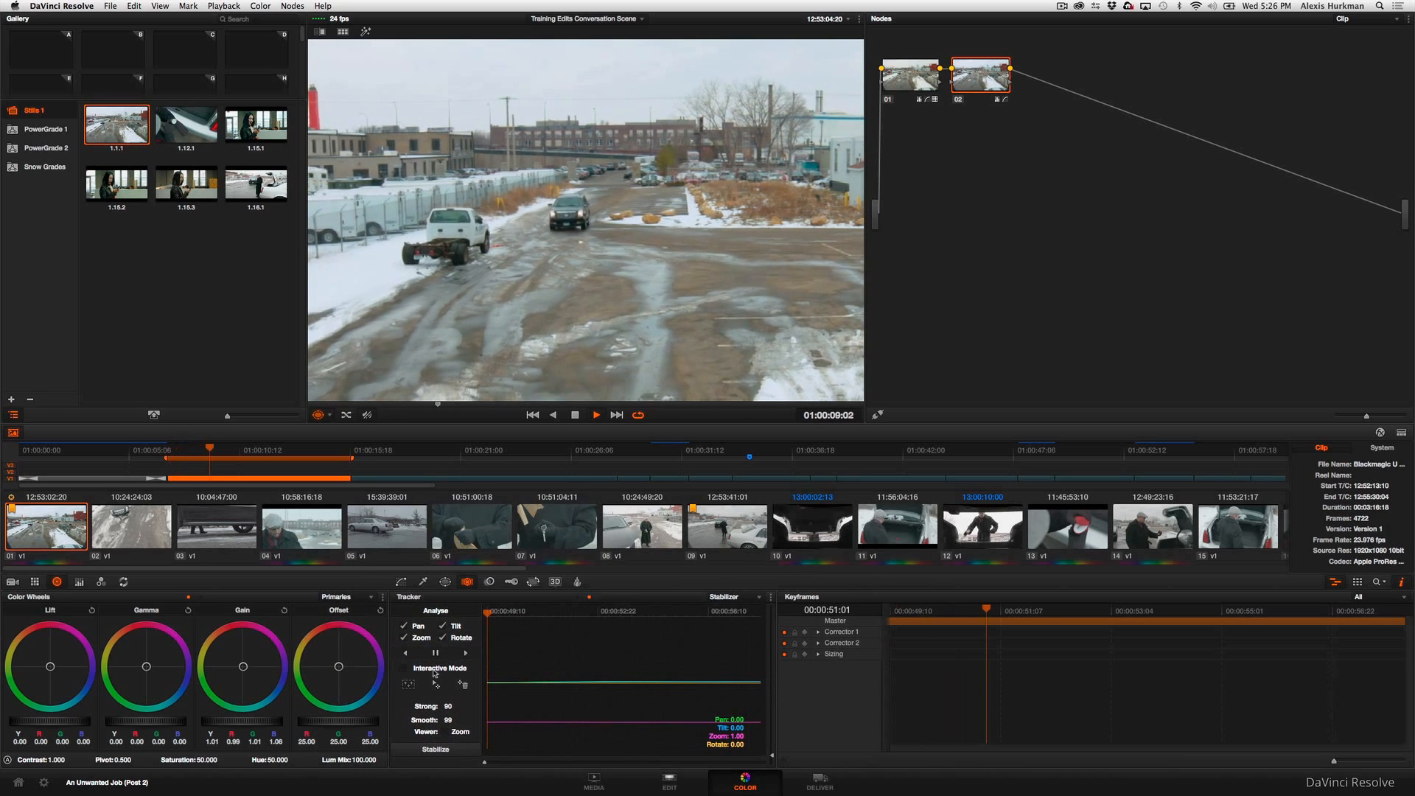
click(594, 414)
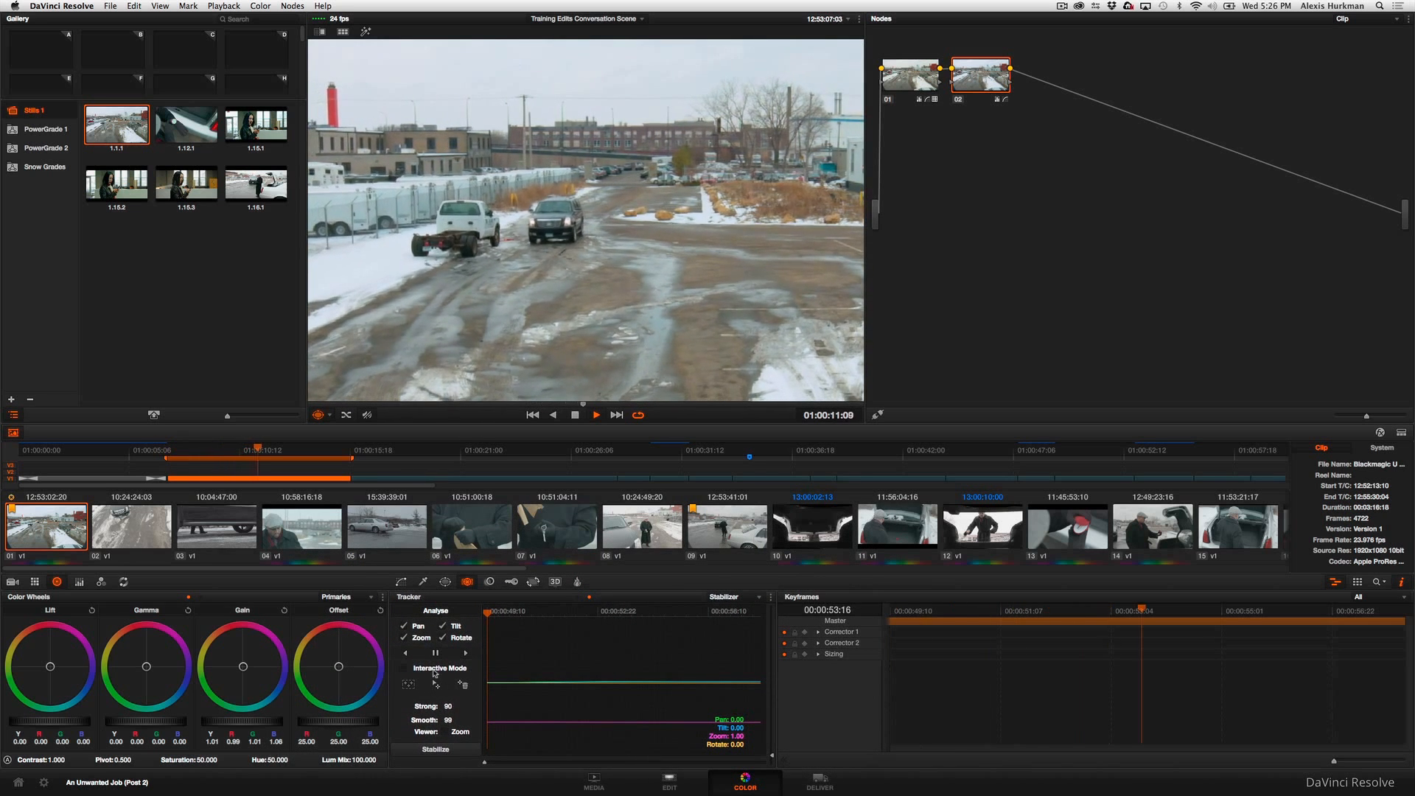
click(594, 414)
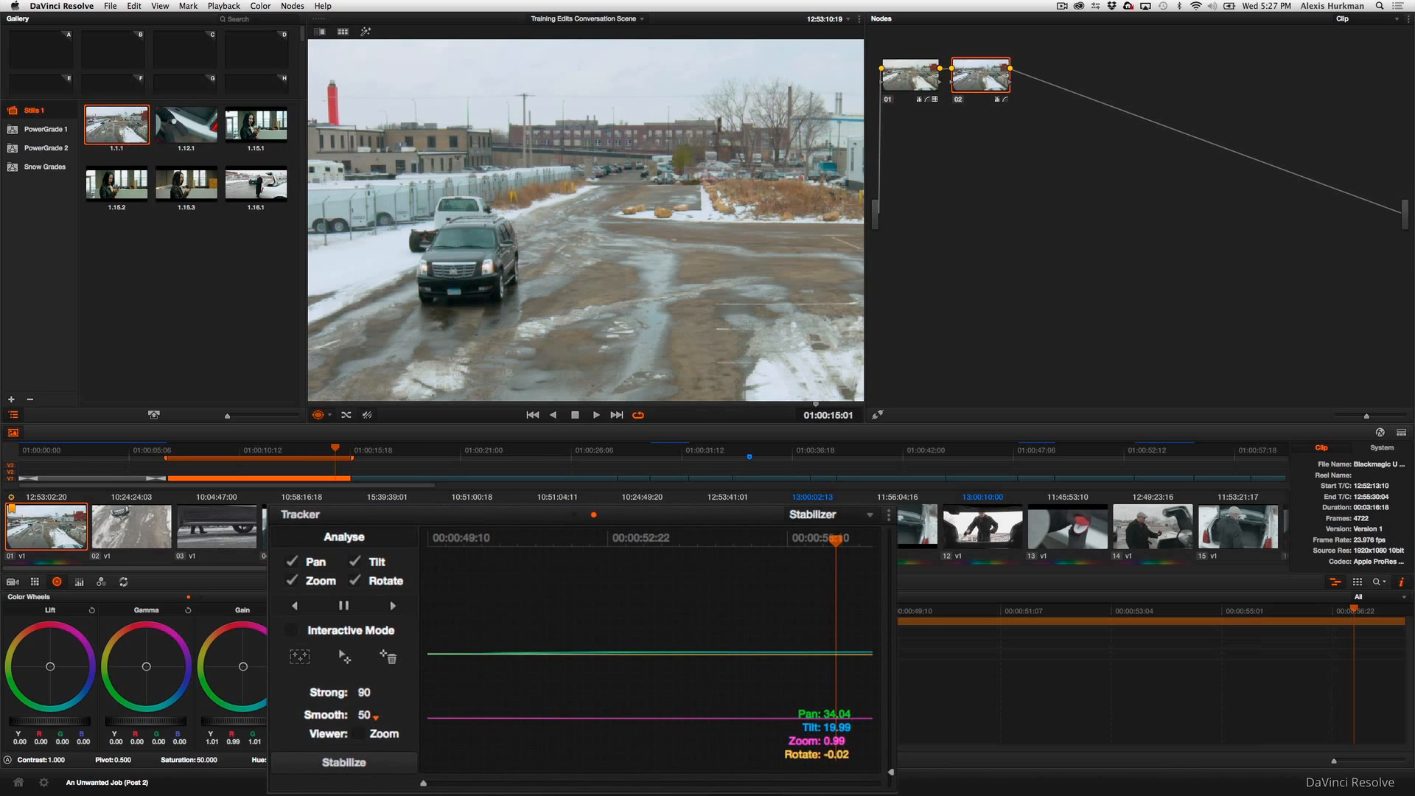
- Raise the Smooth amount, ending at 57, while comparing playback
click(376, 718)
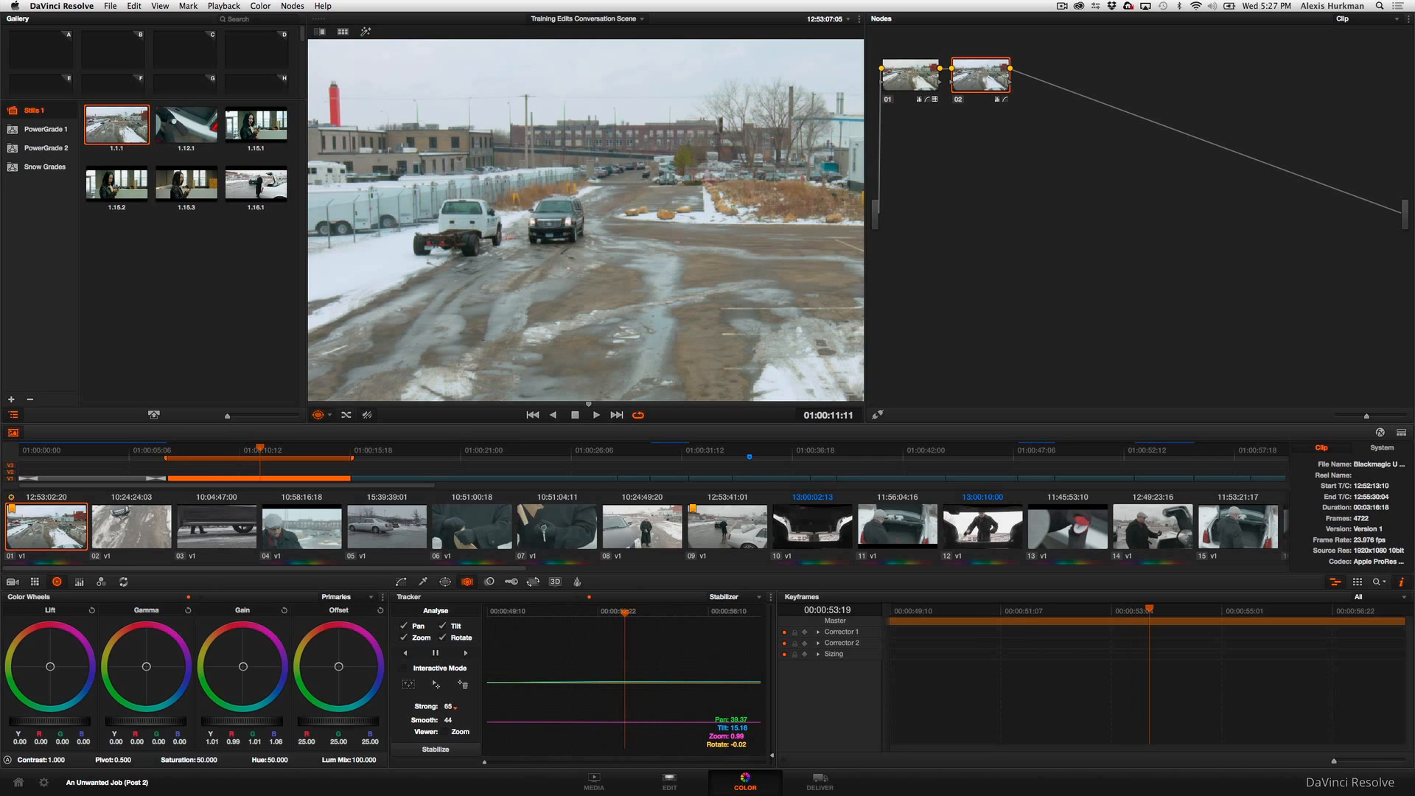
click(448, 706)
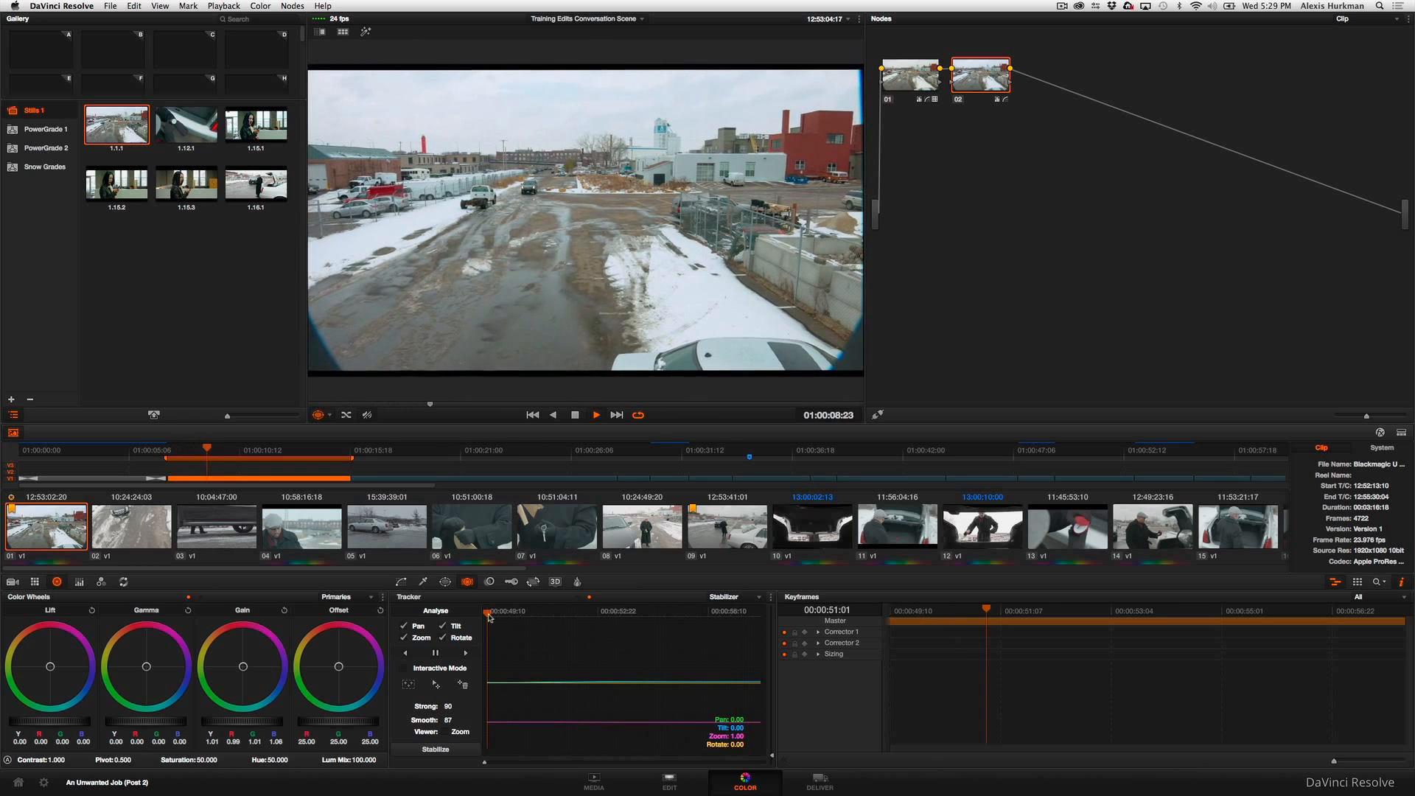
- From the clip start, restabilize with Zoom enabled at Strong 90 and Smooth 87
click(594, 414)
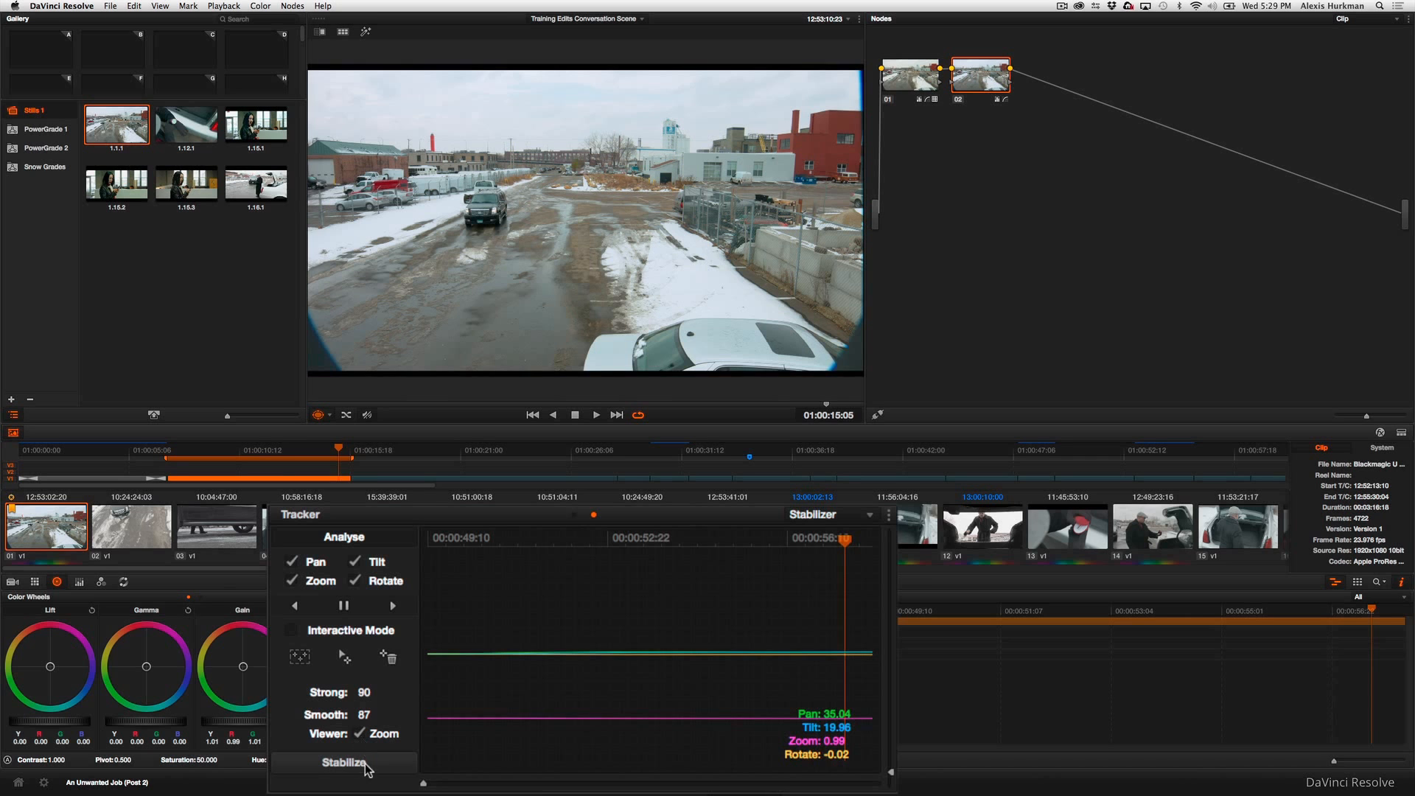
click(344, 762)
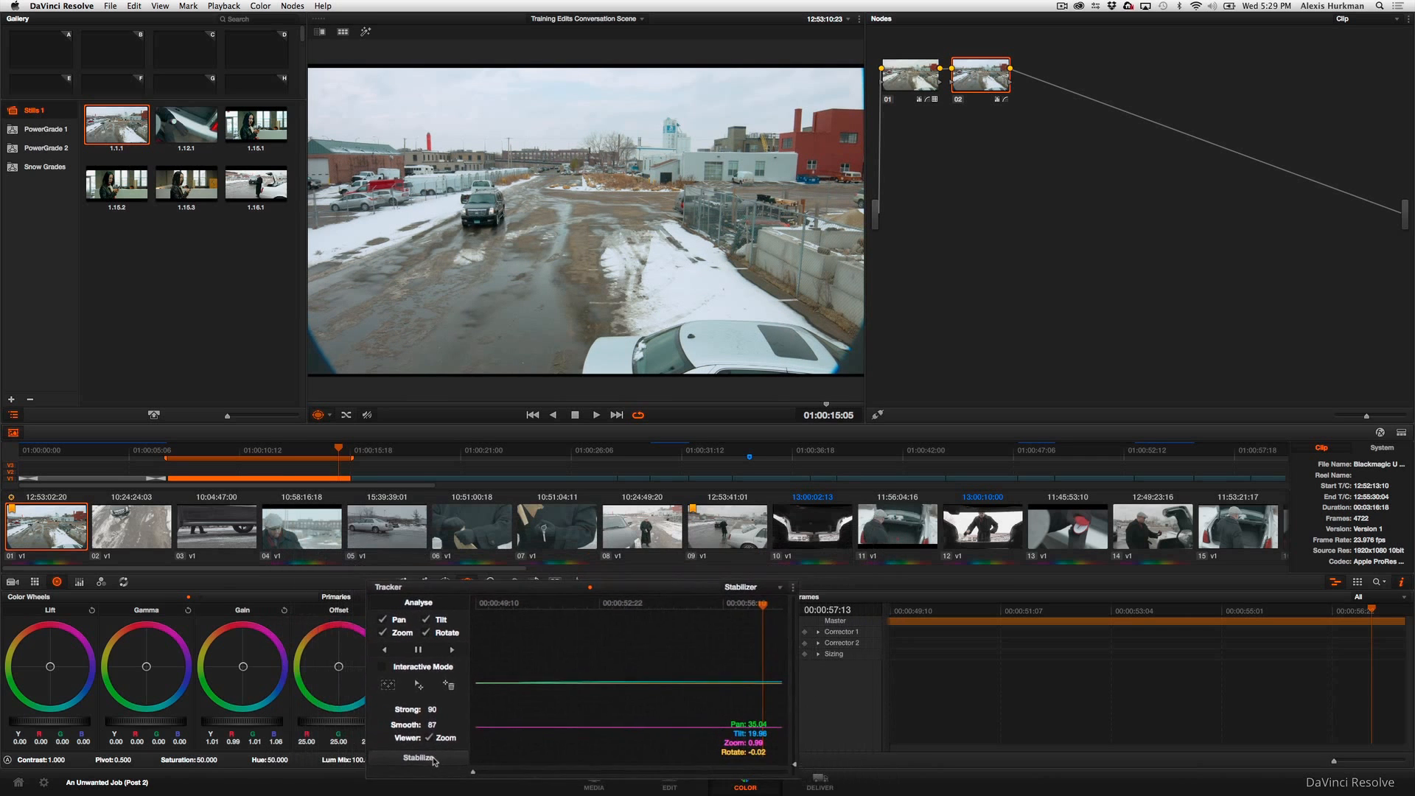